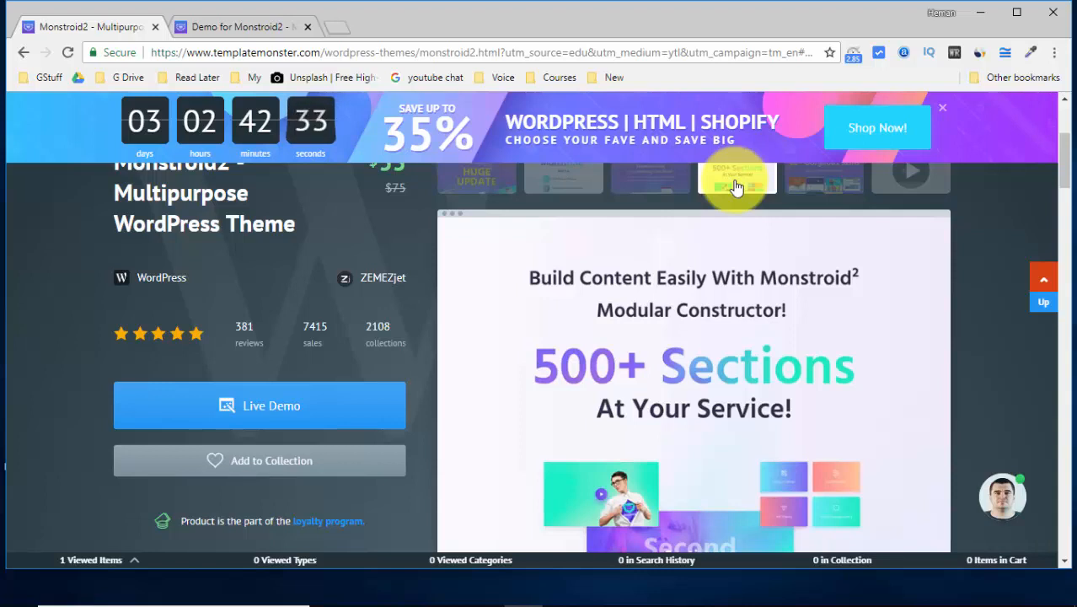
Step: Switch to the 'Demo for Monstroid2' tab showing the theme's landing page
scroll(up, 3)
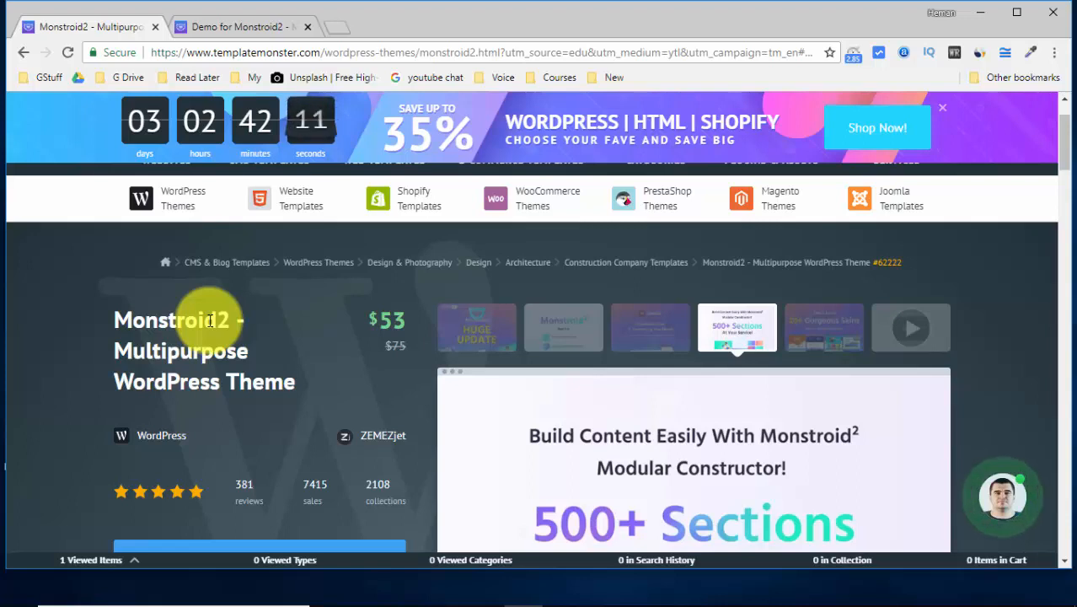
mouse_move(239, 71)
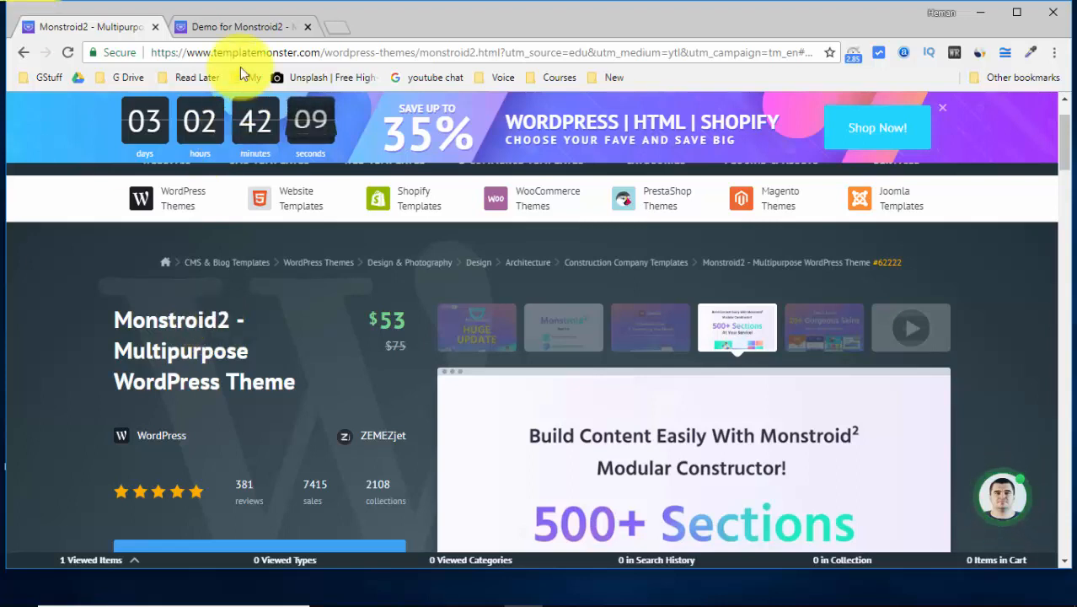
mouse_move(223, 27)
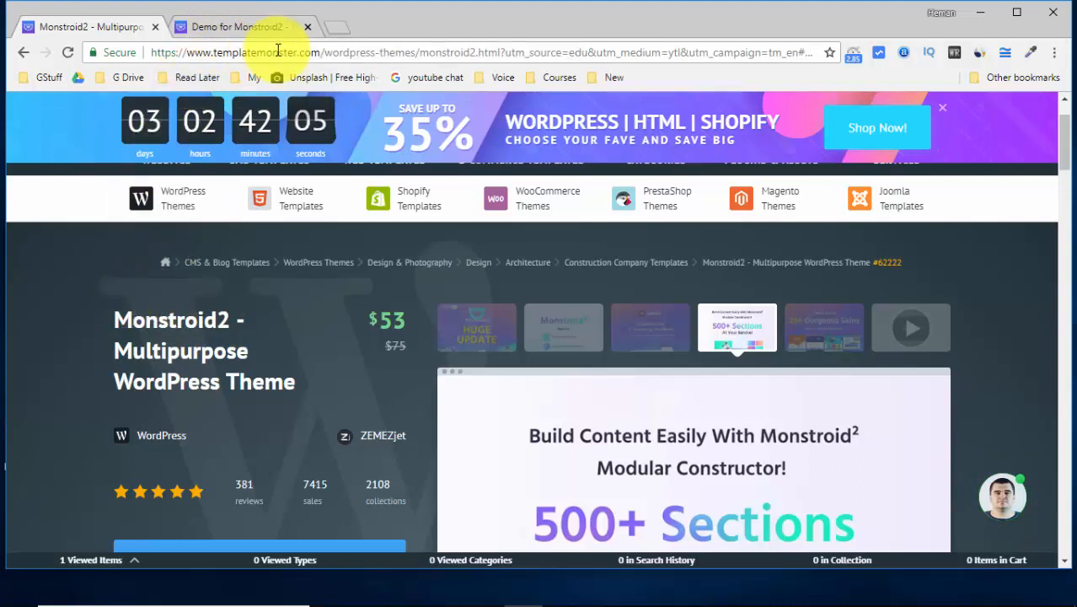
mouse_move(266, 32)
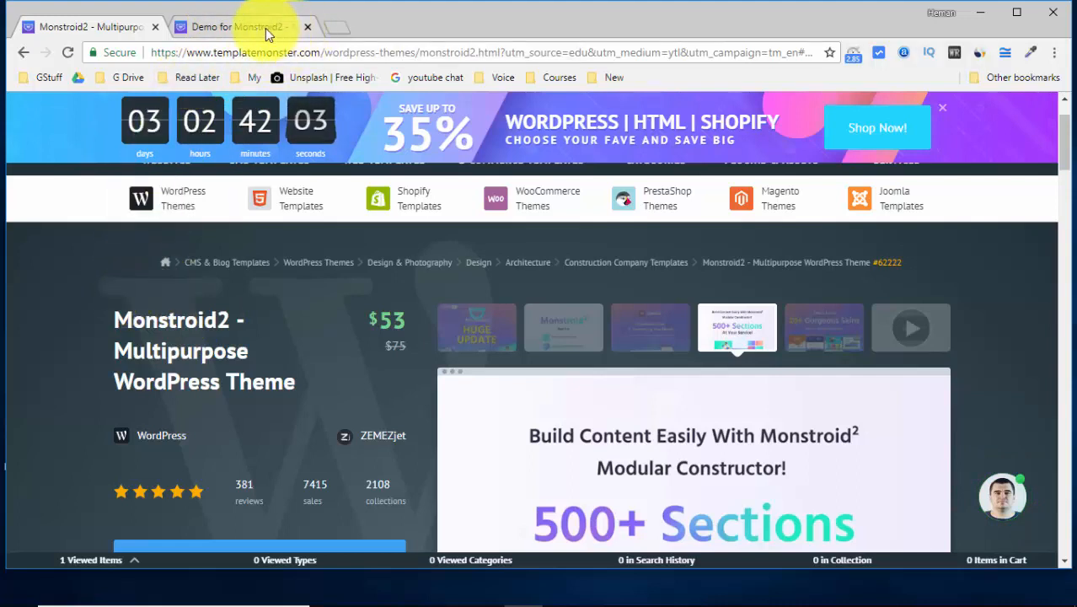
click(236, 27)
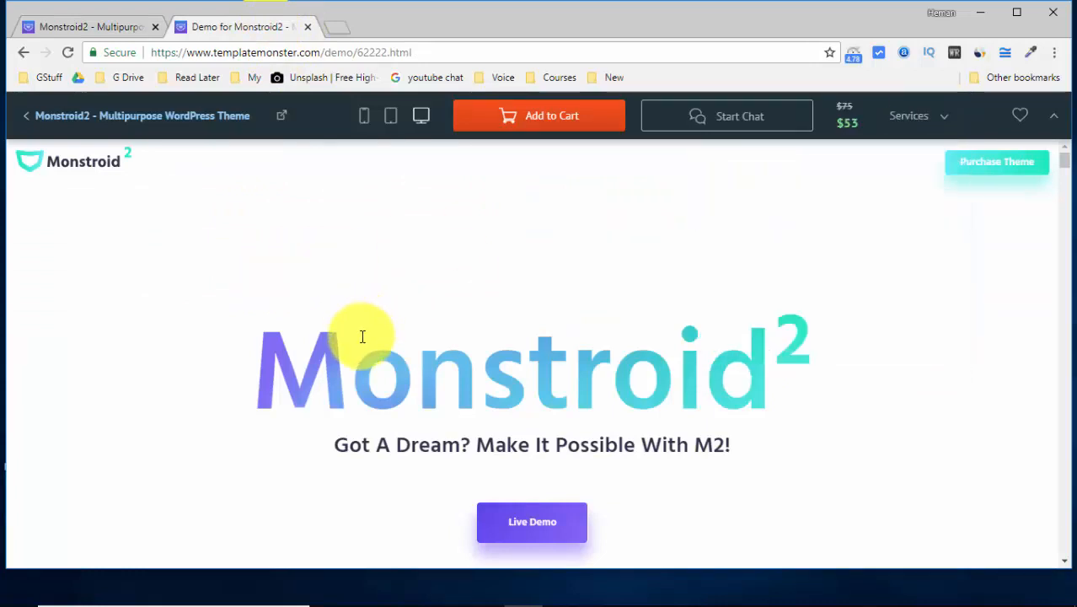
mouse_move(391, 481)
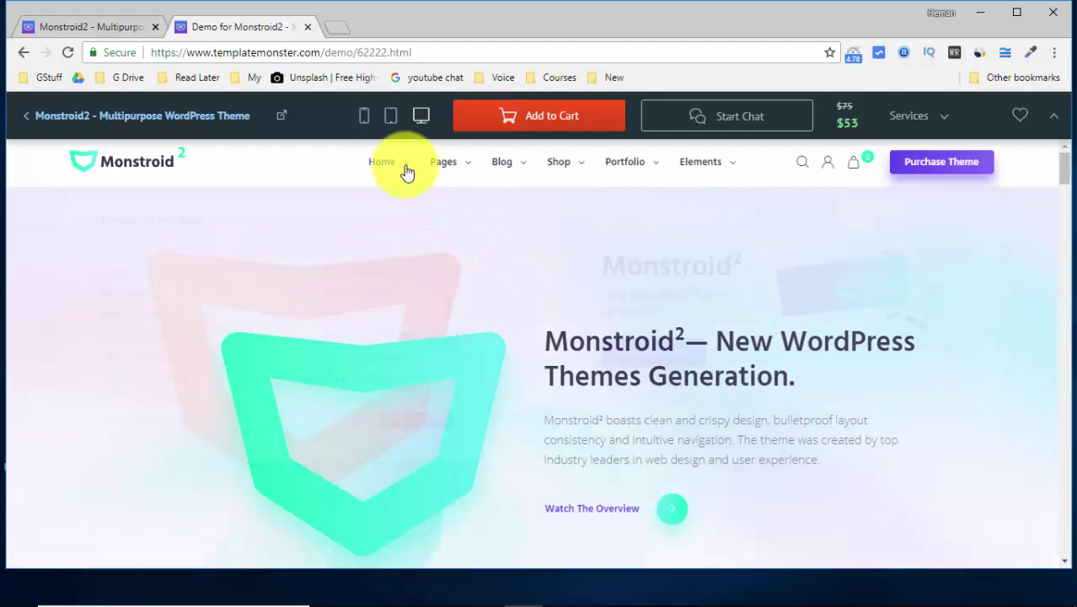
Step: Choose the Home eCommerce variant from the Home menu's list of home pages
click(381, 162)
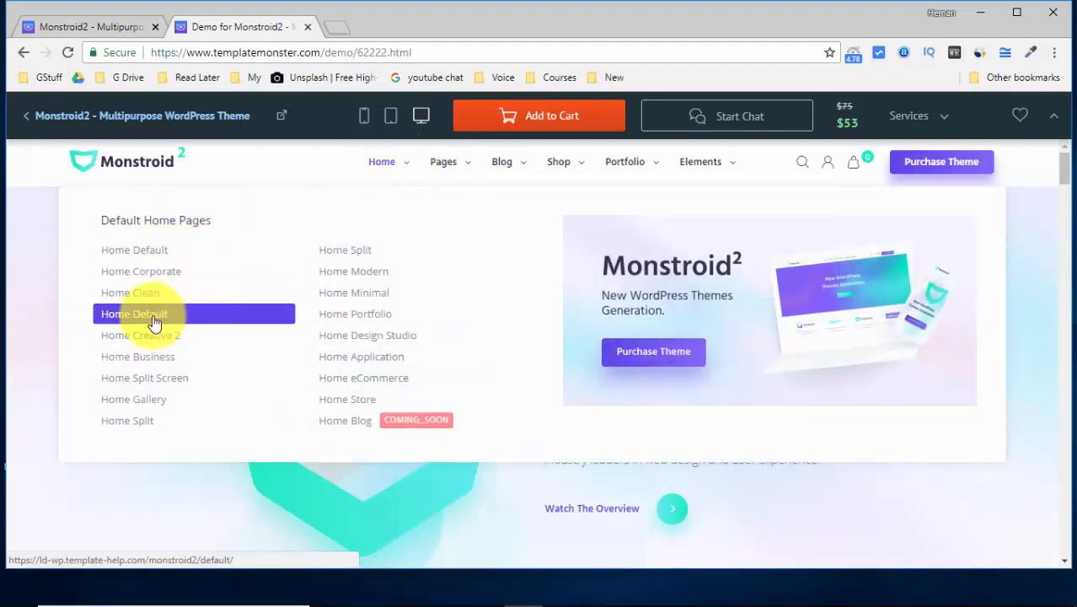
mouse_move(160, 364)
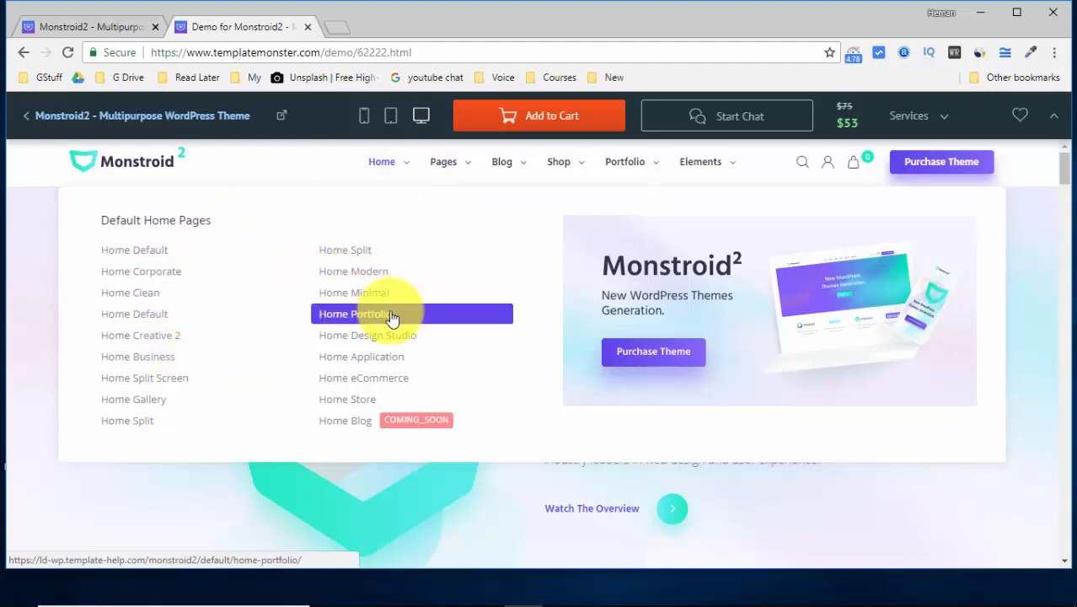
mouse_move(425, 371)
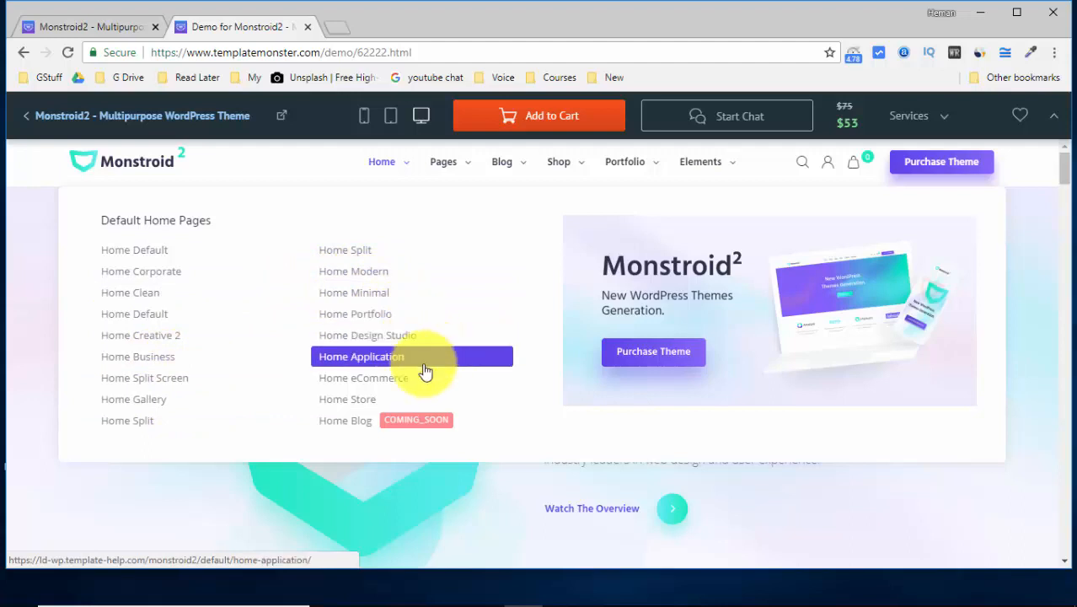
mouse_move(396, 378)
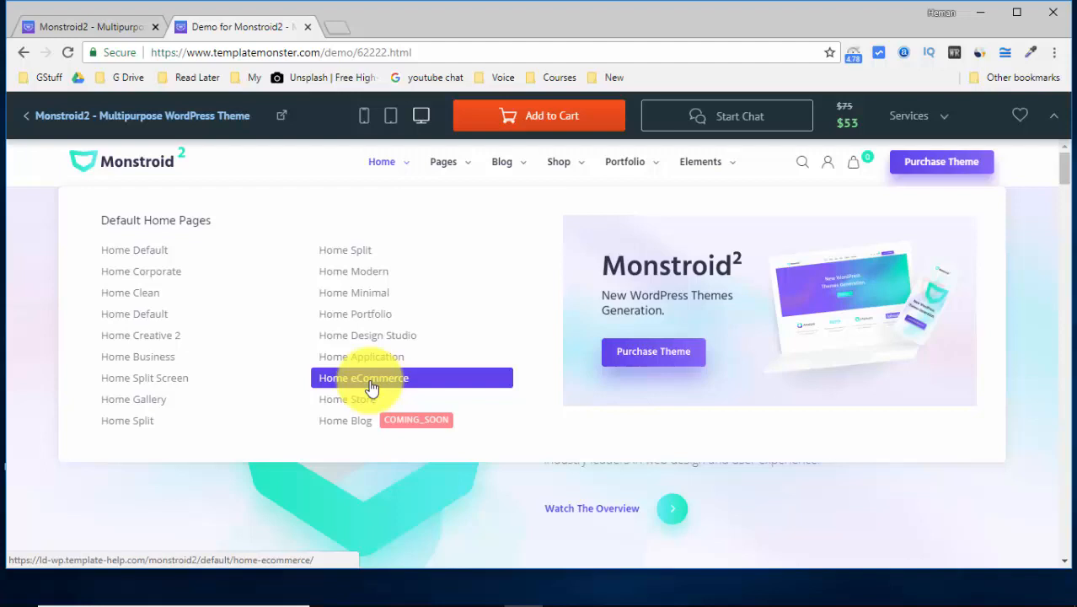
click(364, 378)
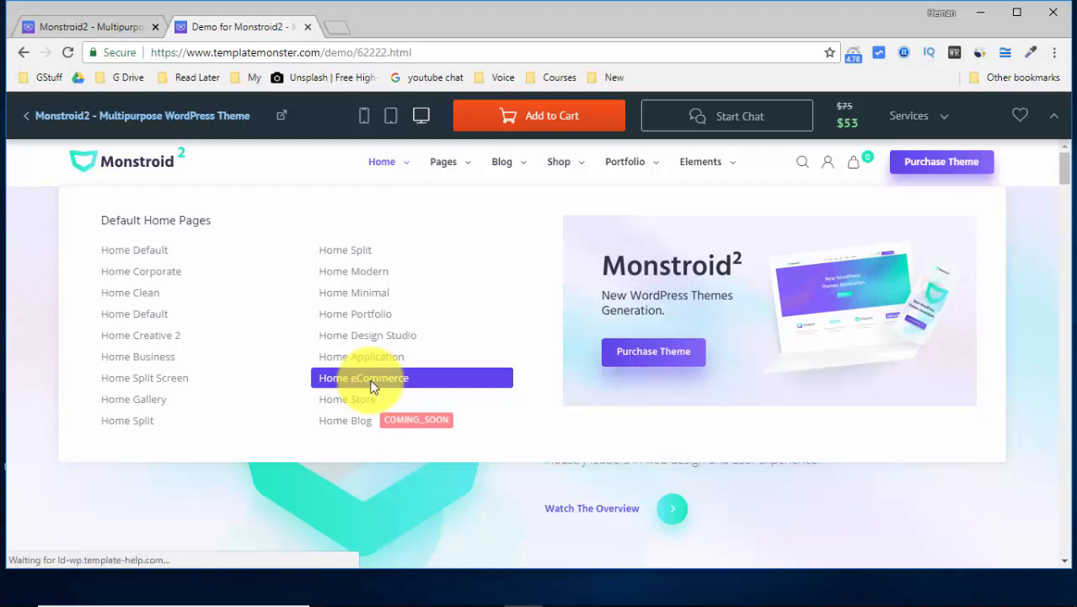
click(363, 377)
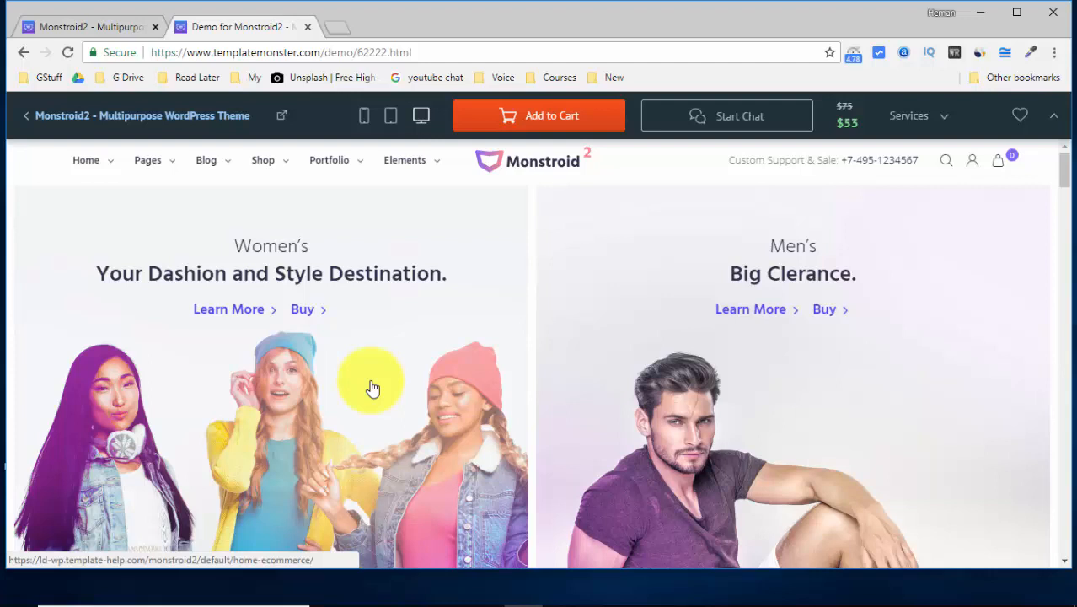
scroll(down, 3)
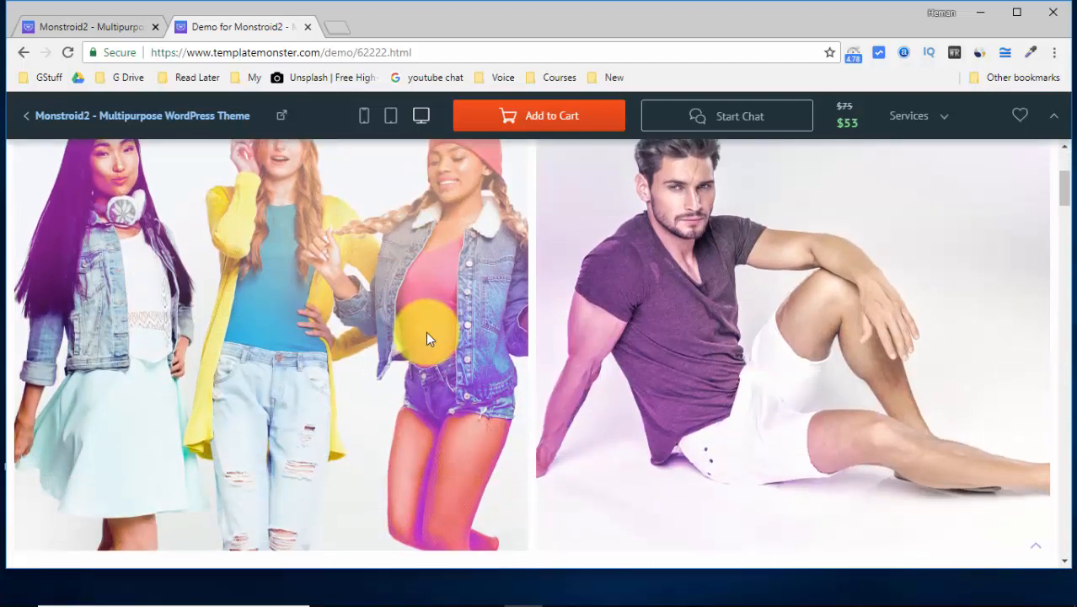
scroll(down, 3)
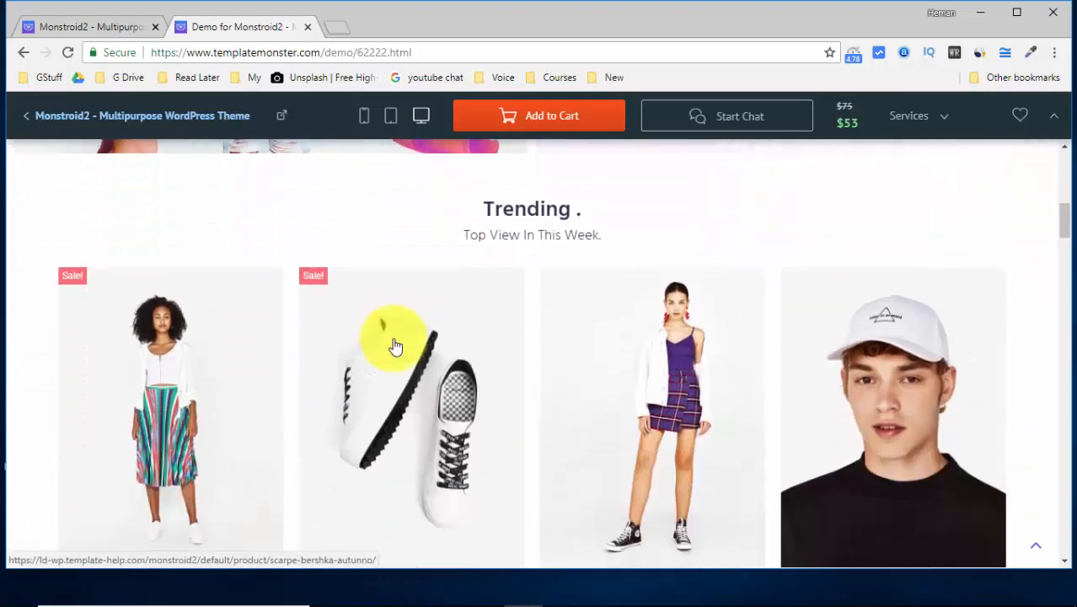
mouse_move(408, 323)
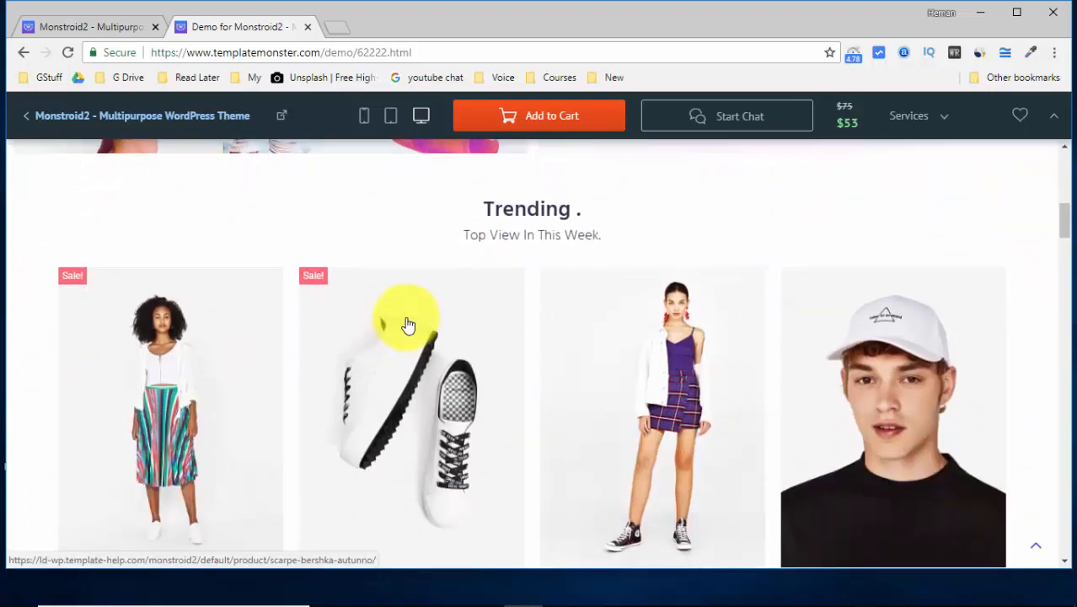
scroll(down, 3)
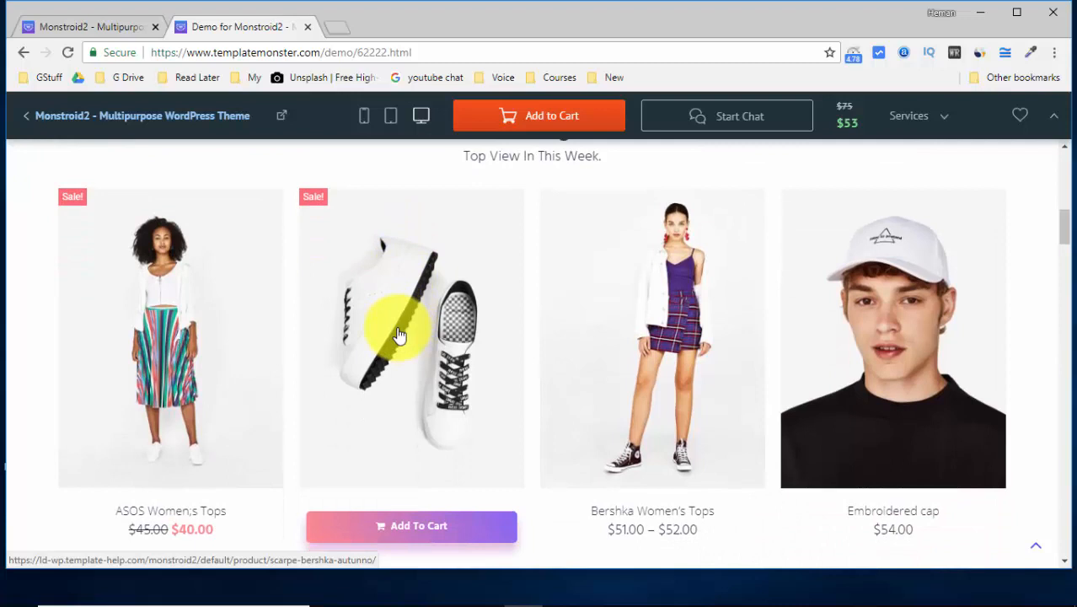
scroll(down, 3)
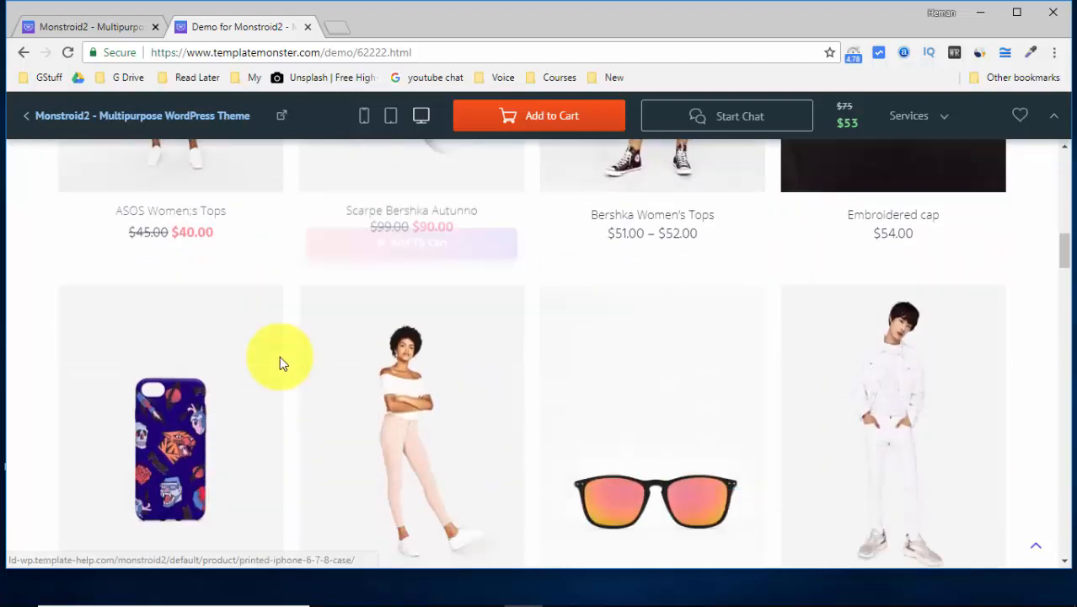
scroll(down, 3)
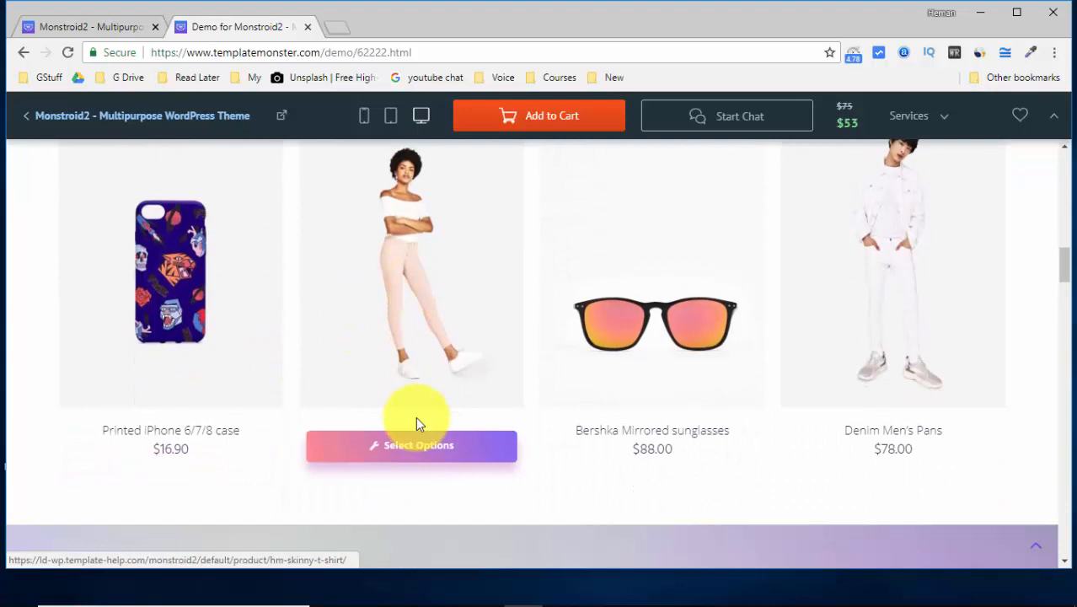
scroll(down, 3)
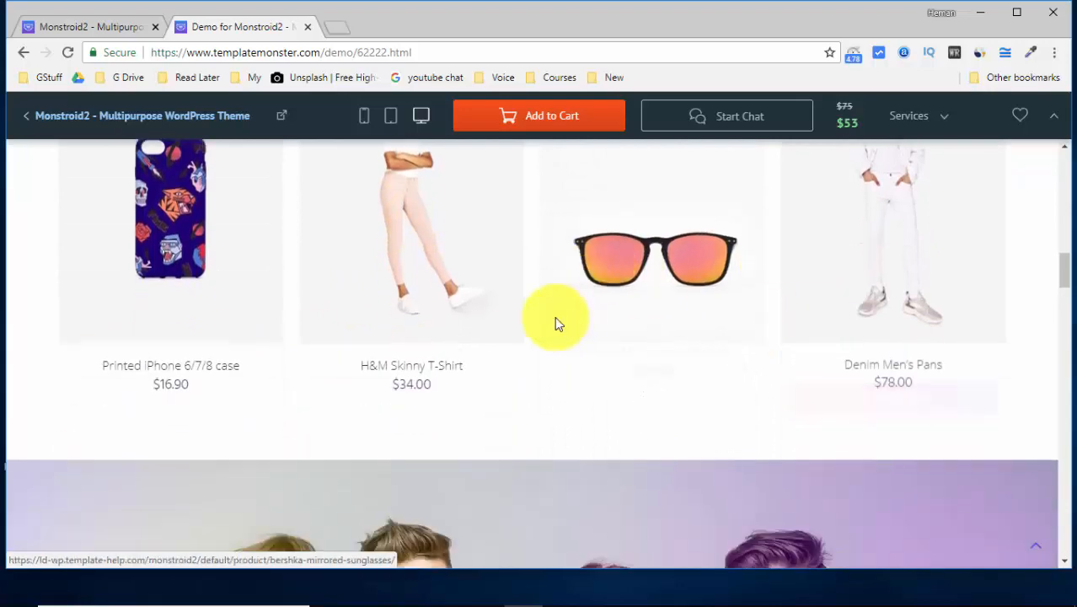
scroll(down, 3)
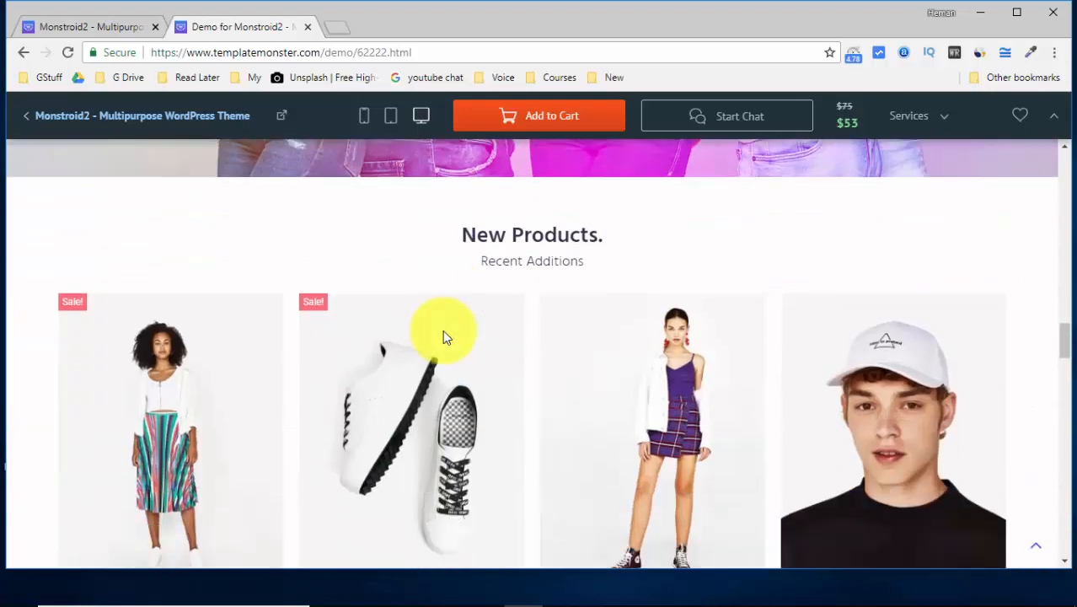
scroll(down, 3)
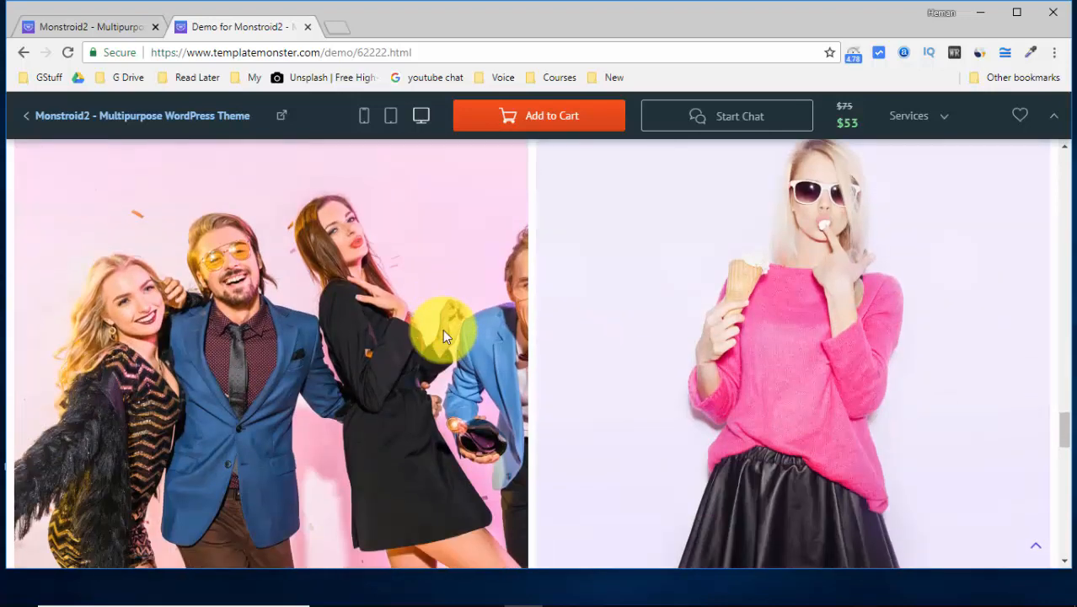
scroll(down, 3)
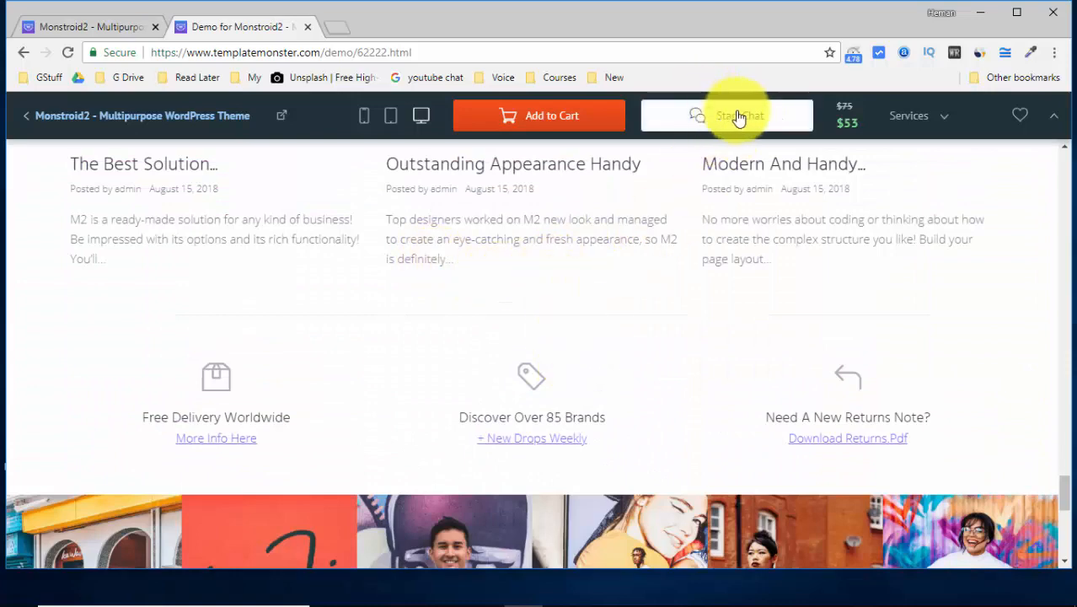
mouse_move(538, 253)
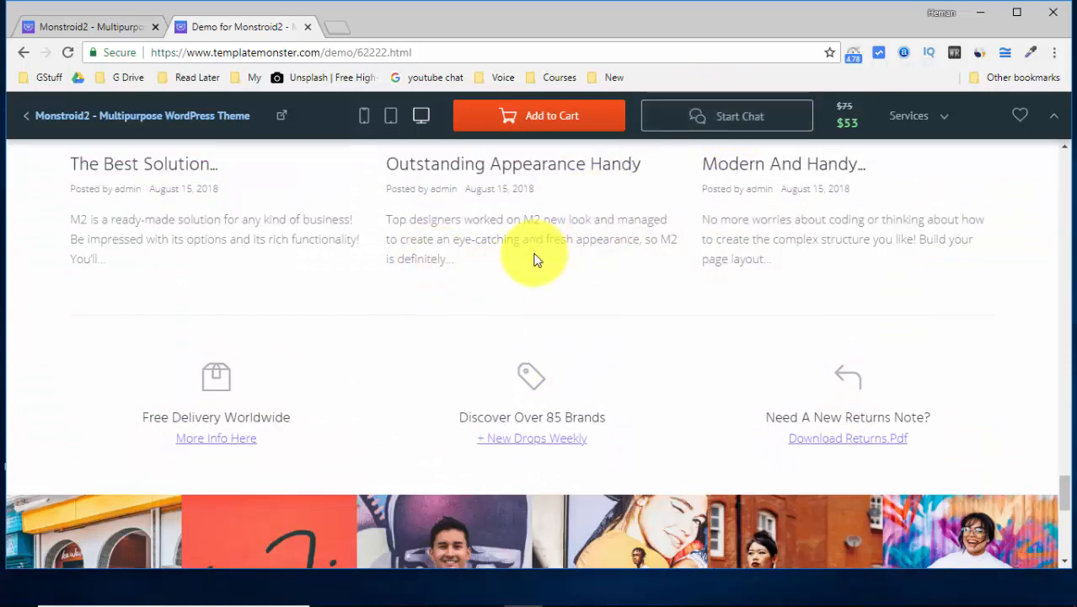
scroll(down, 3)
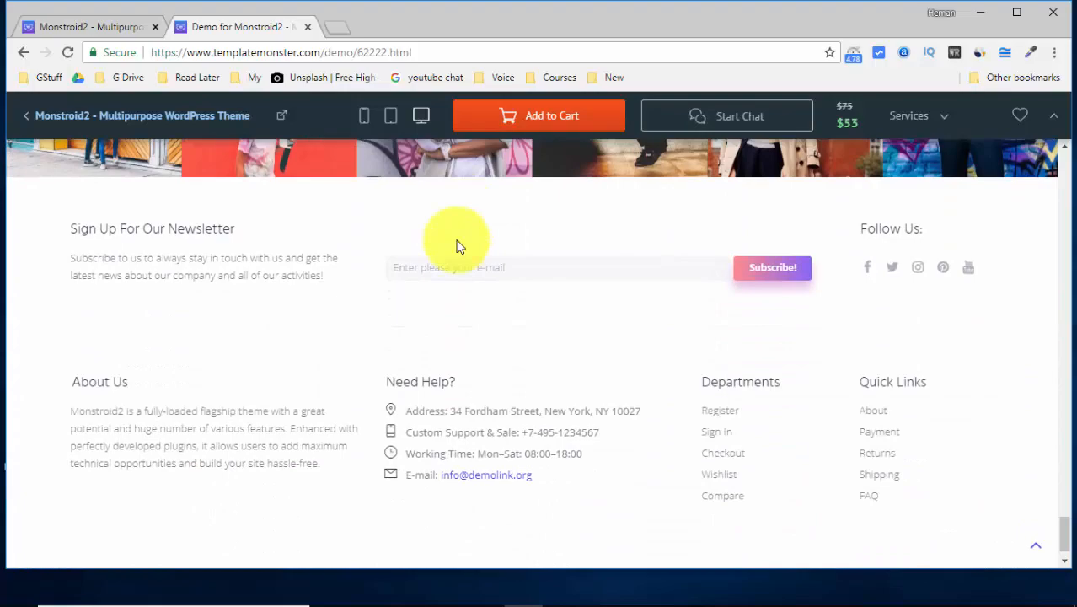
scroll(up, 3)
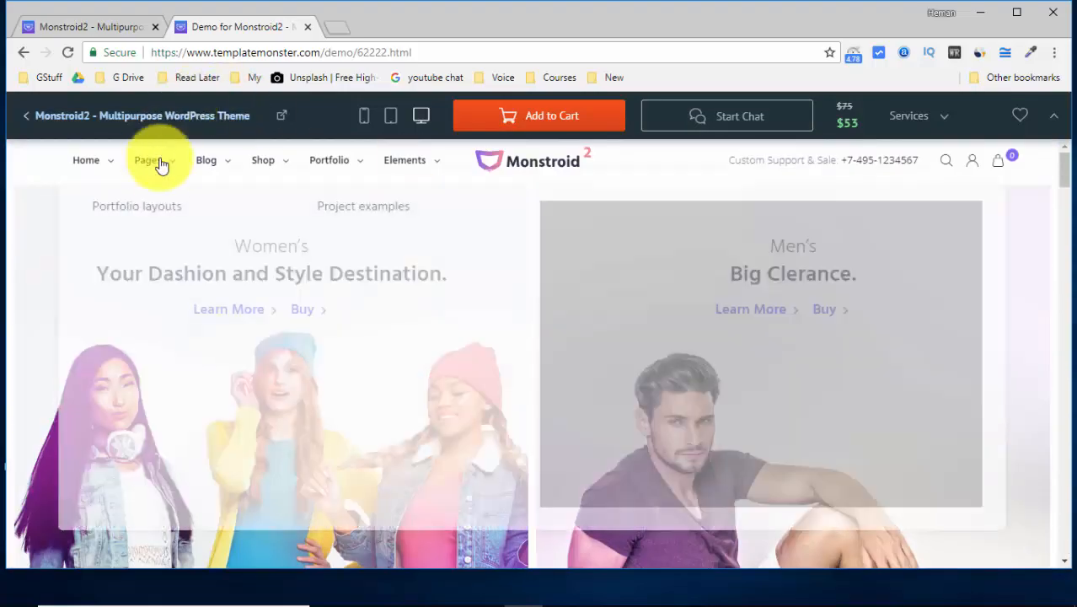
Step: Reveal the Pages menu listing About, Services, Team, Pricing and Coming soon
click(149, 160)
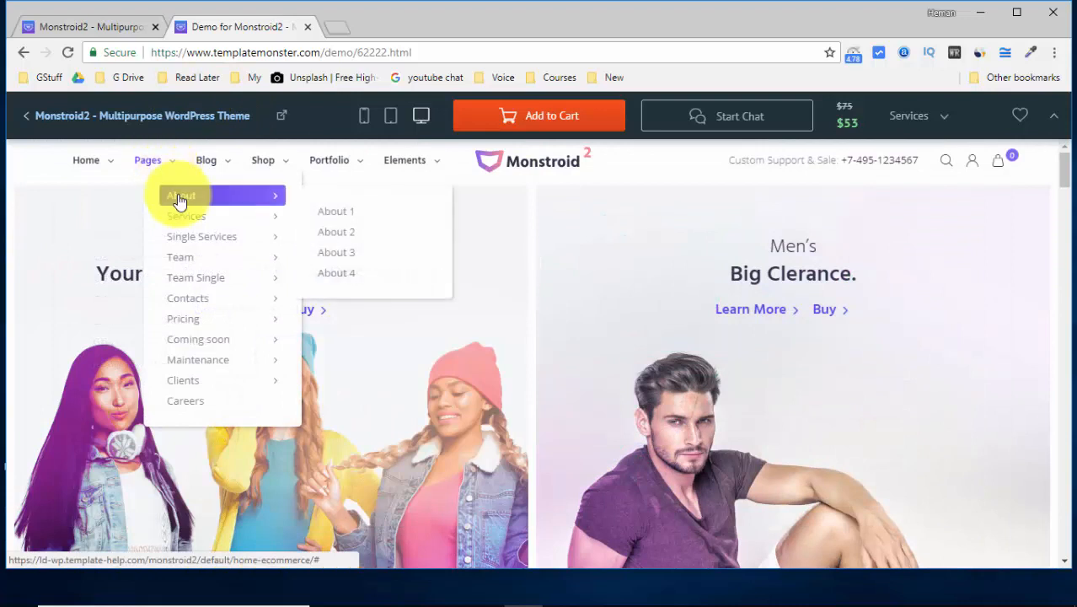
mouse_move(202, 243)
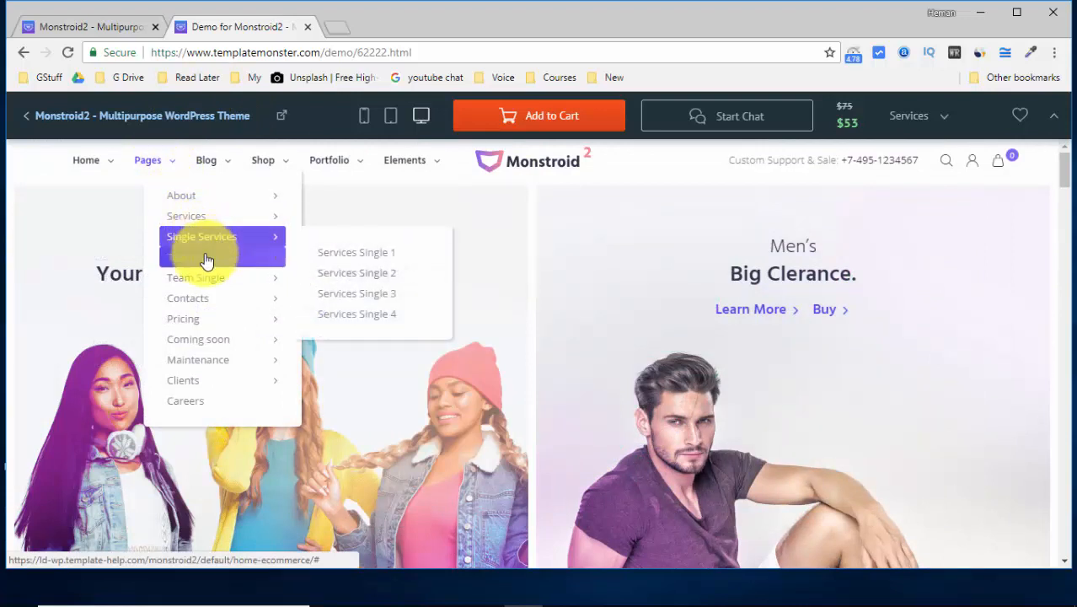
mouse_move(183, 196)
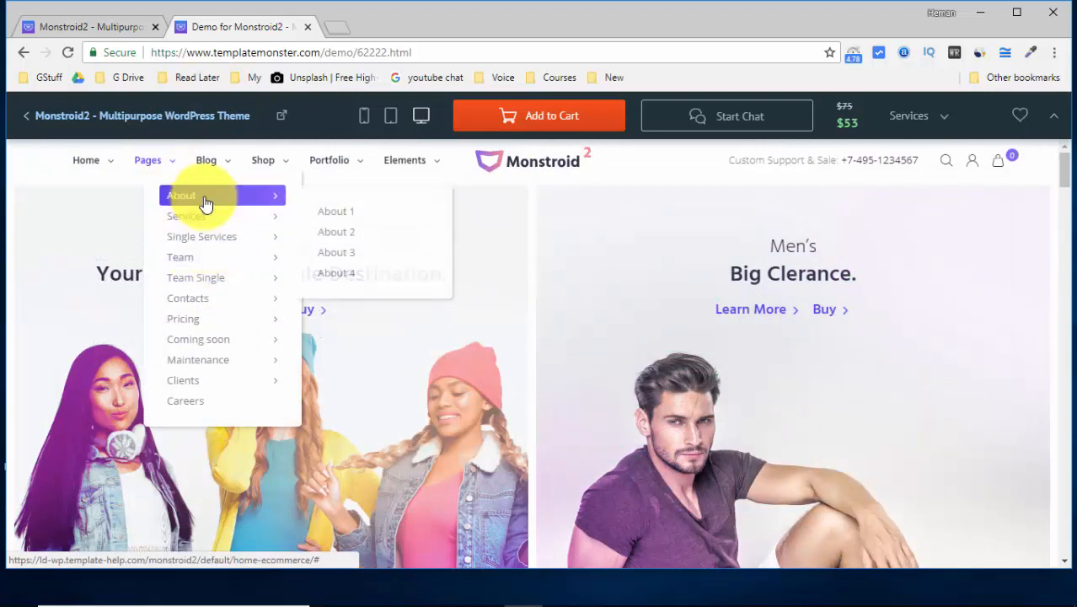
mouse_move(186, 215)
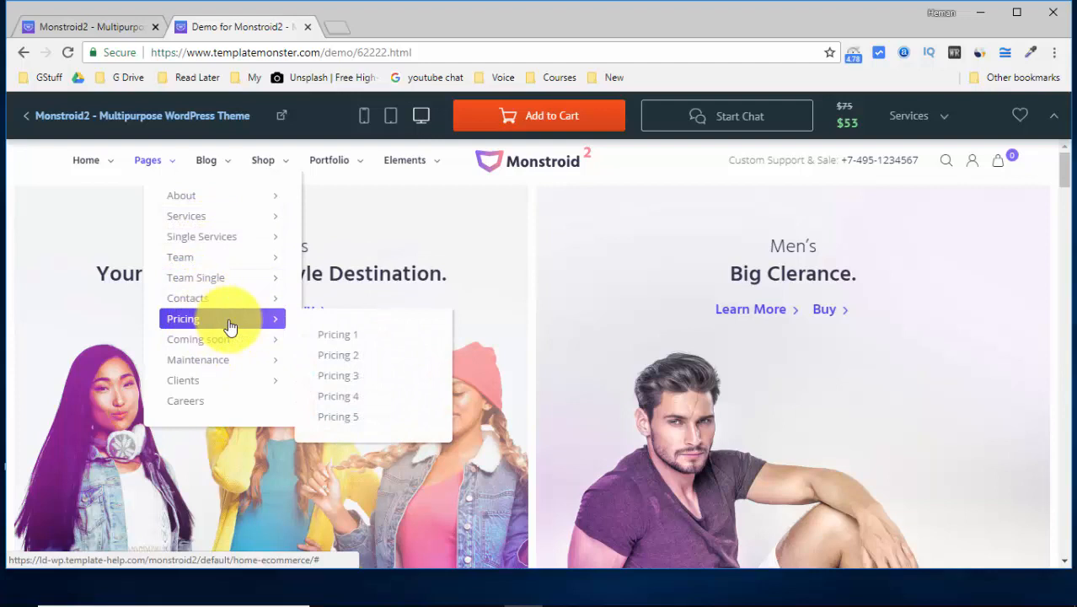
mouse_move(337, 417)
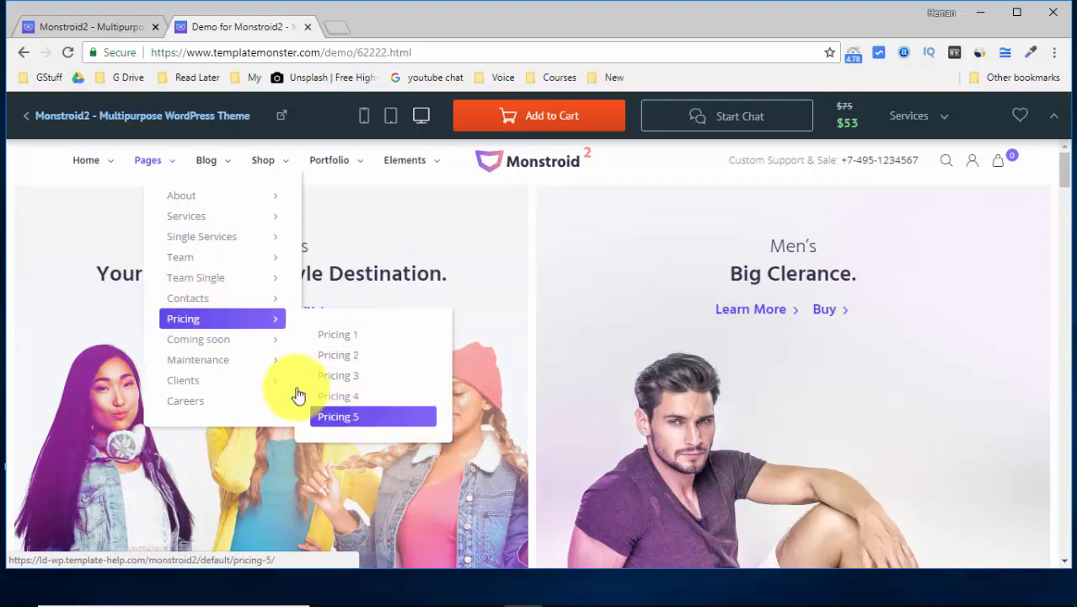
mouse_move(199, 339)
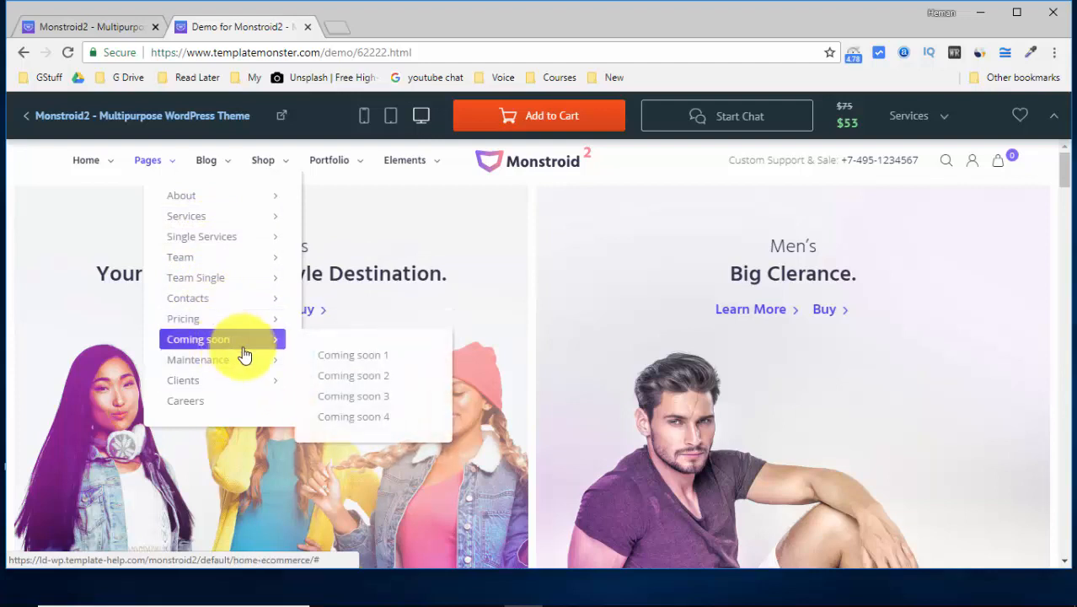
mouse_move(199, 361)
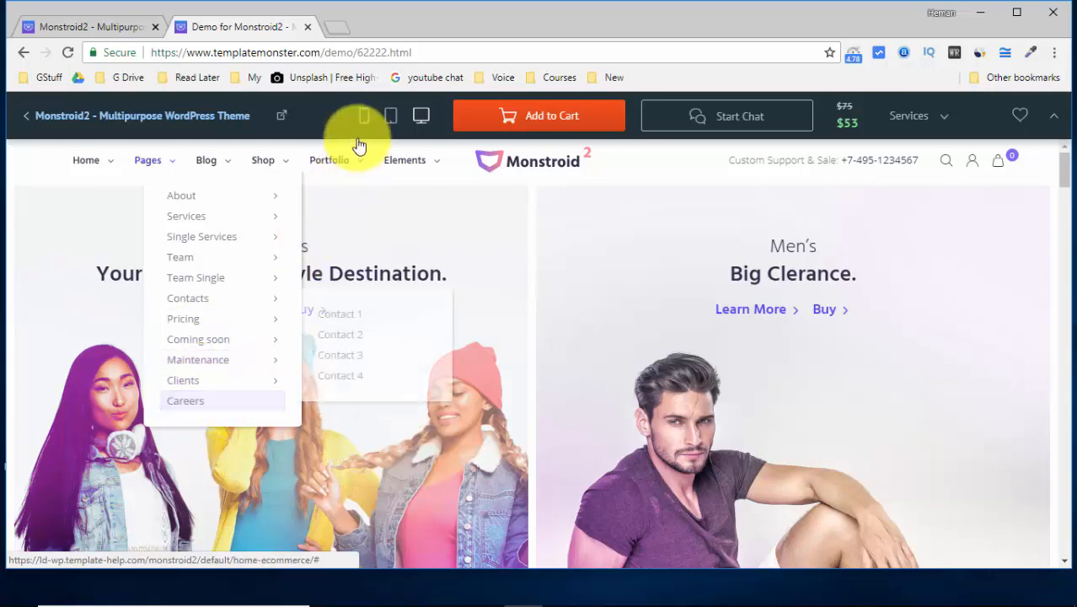
Step: Reveal the Blog menu with Classic and Grid layout variants and latest posts
click(206, 161)
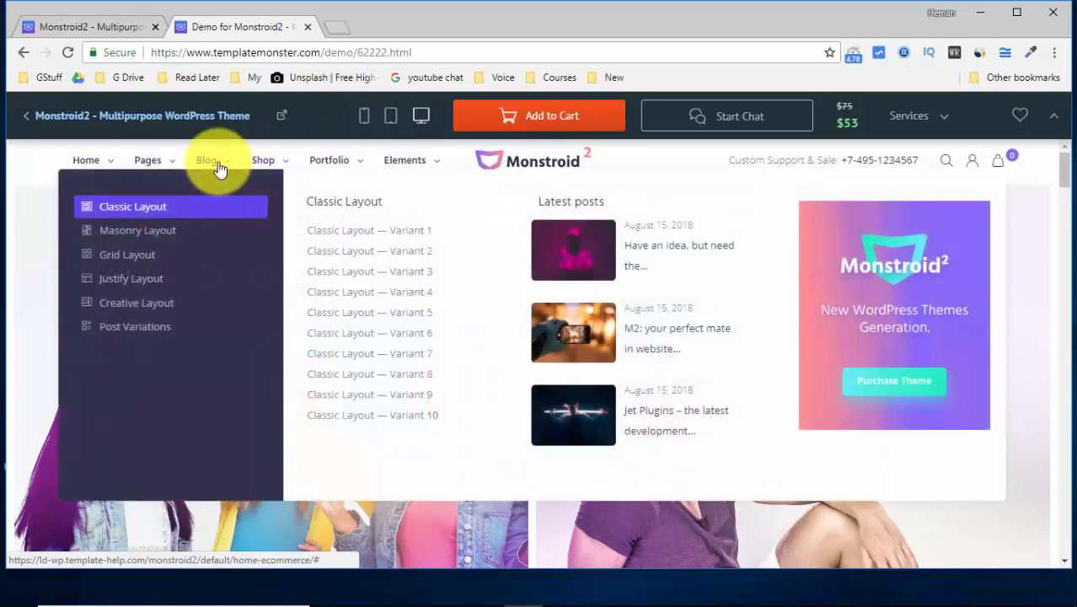
mouse_move(369, 270)
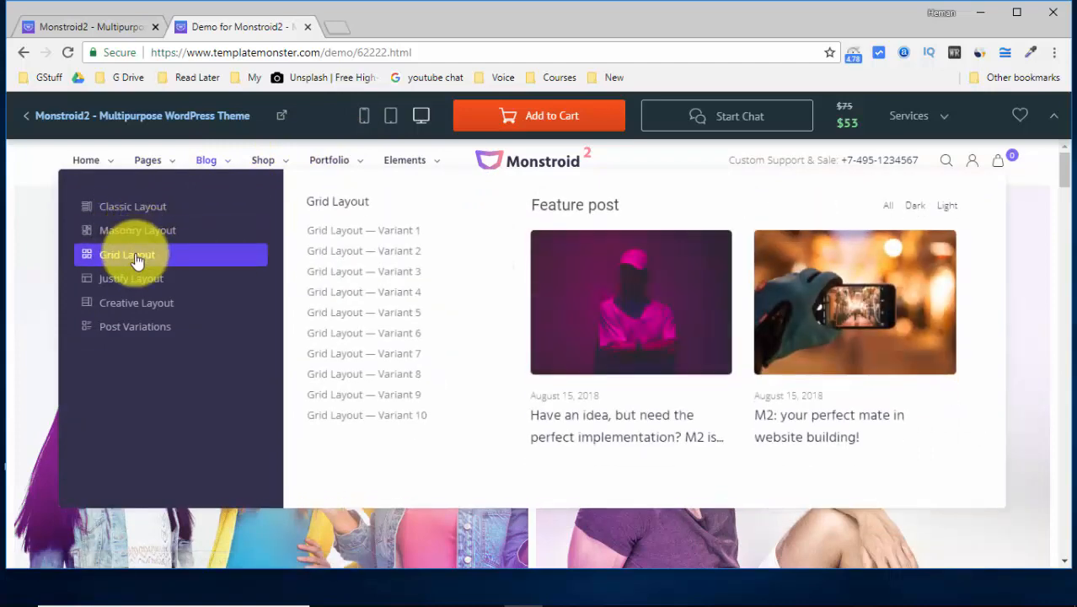
mouse_move(581, 276)
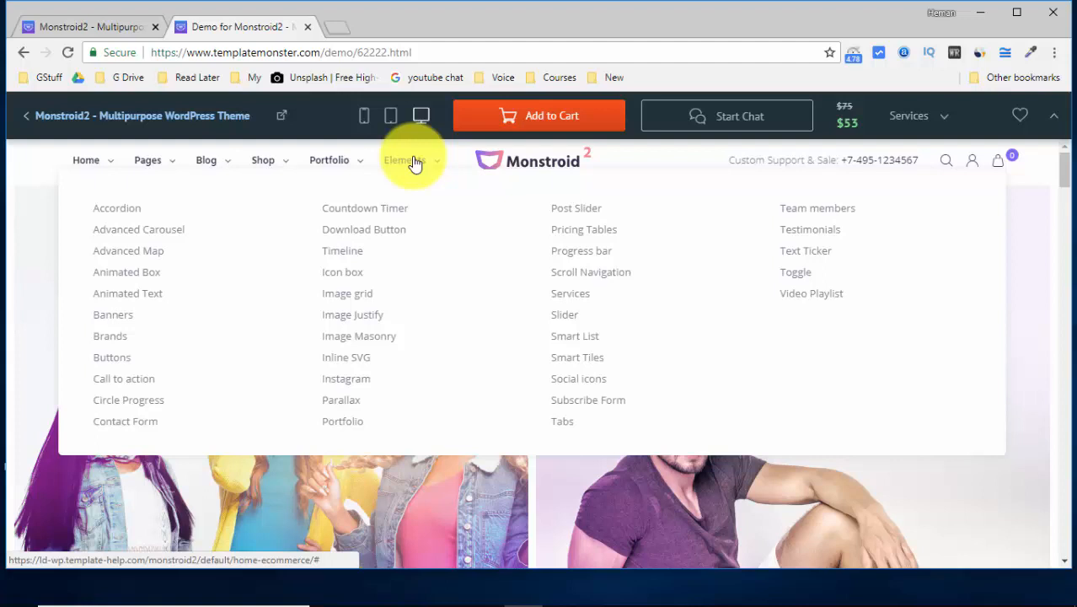
mouse_move(1028, 329)
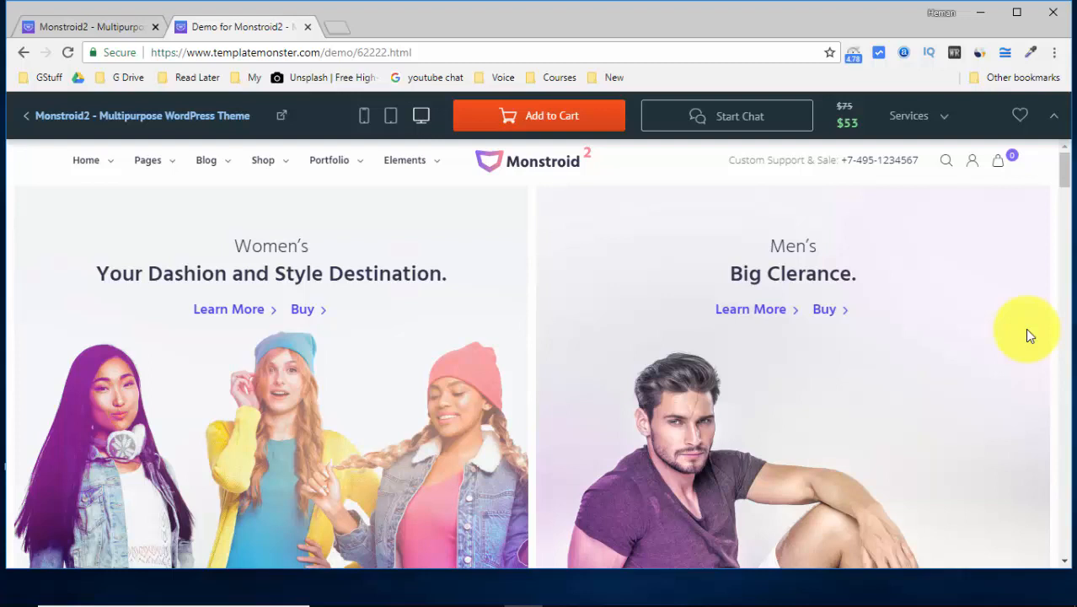
mouse_move(620, 328)
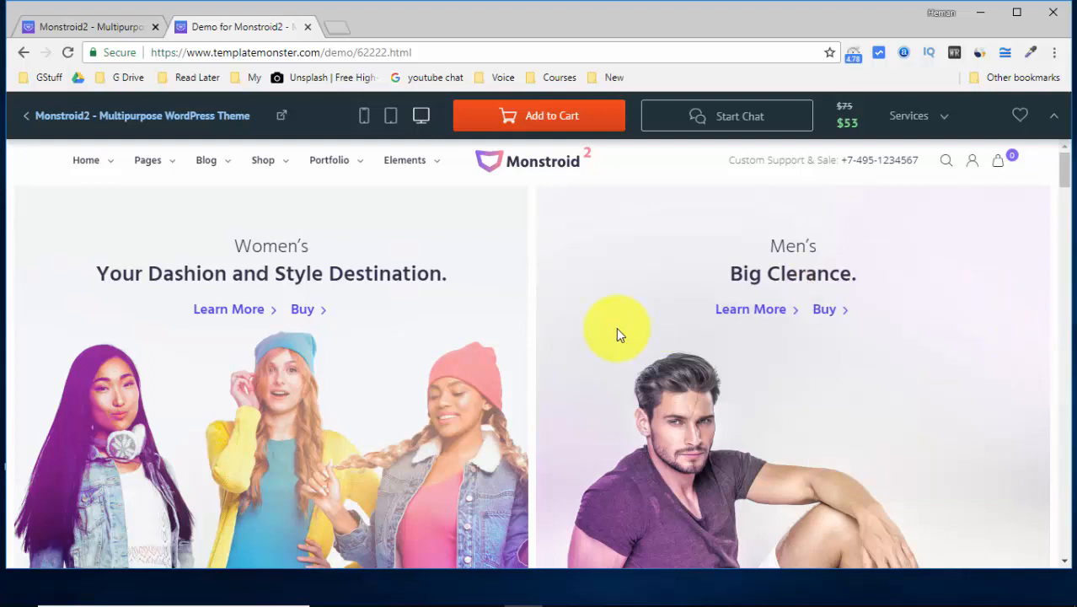